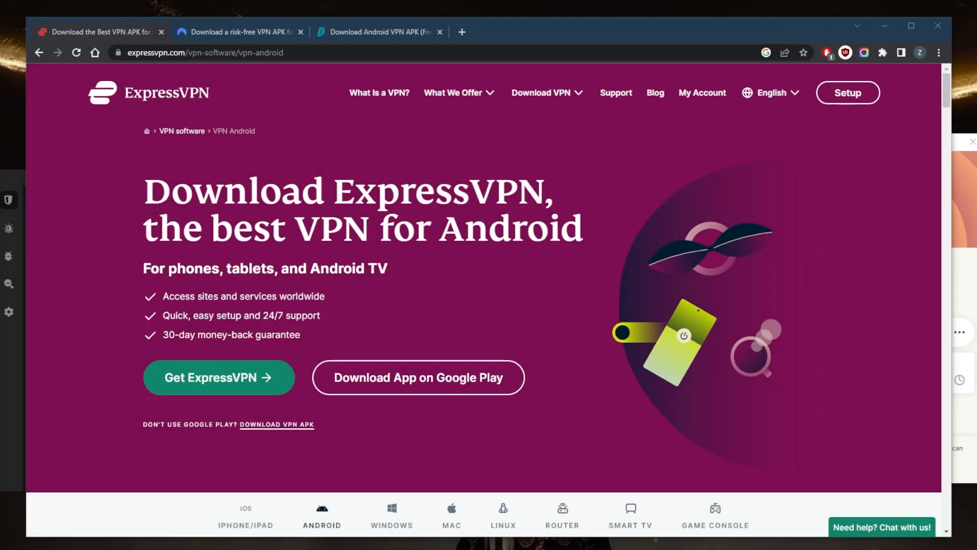
mouse_move(806, 248)
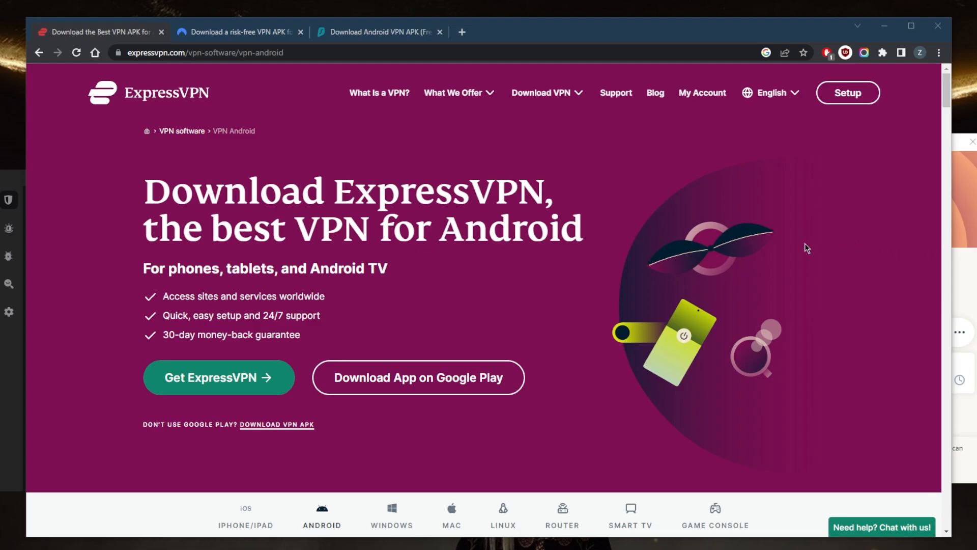
mouse_move(732, 427)
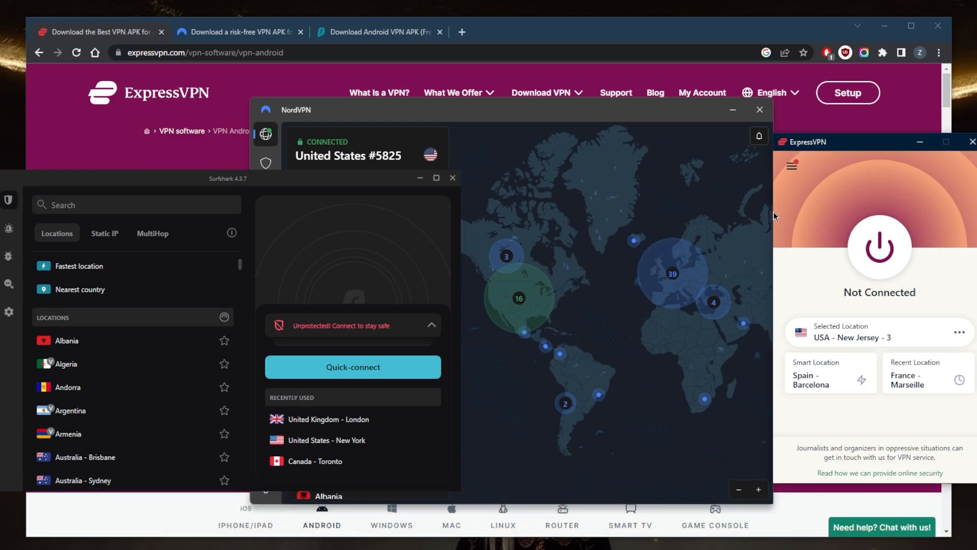
mouse_move(797, 190)
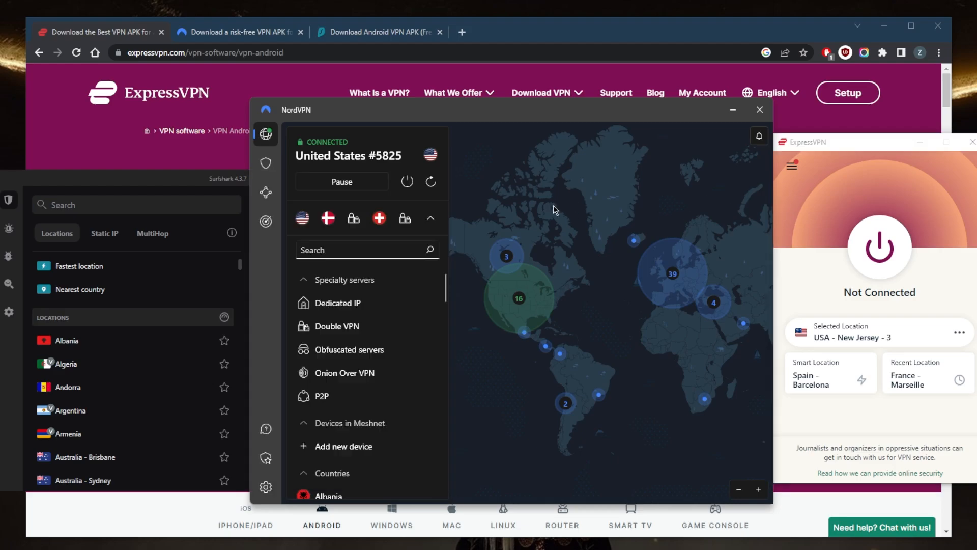
mouse_move(585, 235)
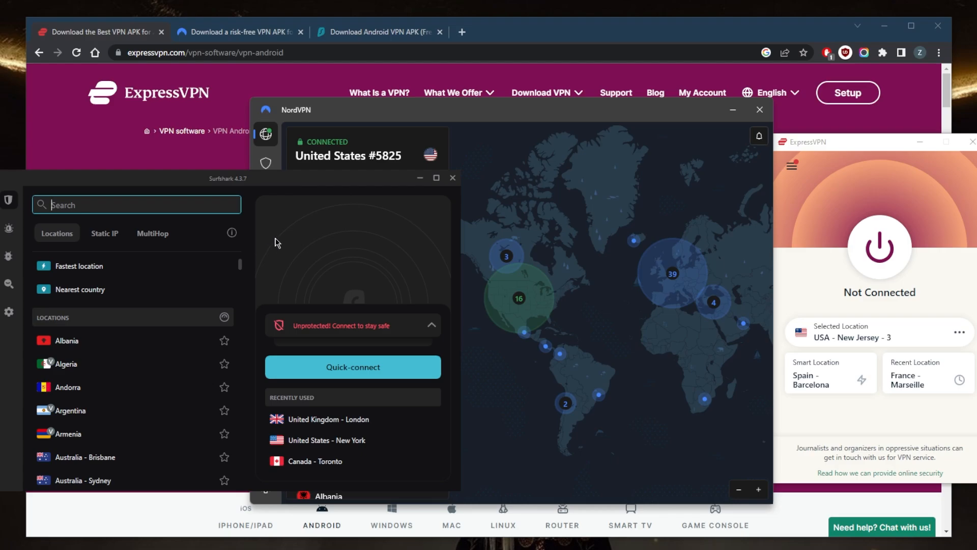
mouse_move(79, 156)
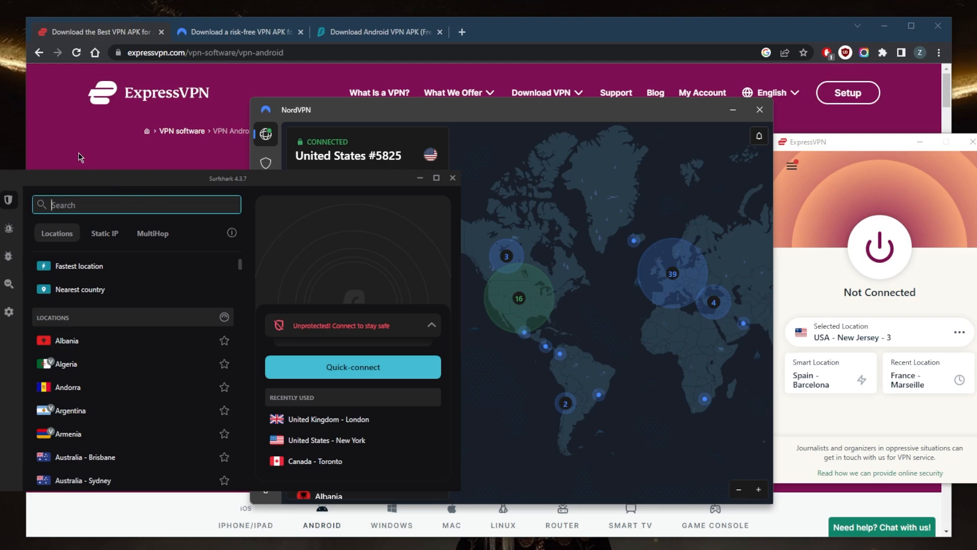
Step: Dismiss the VPN app windows to return to Chrome's ExpressVPN Android download page
click(378, 32)
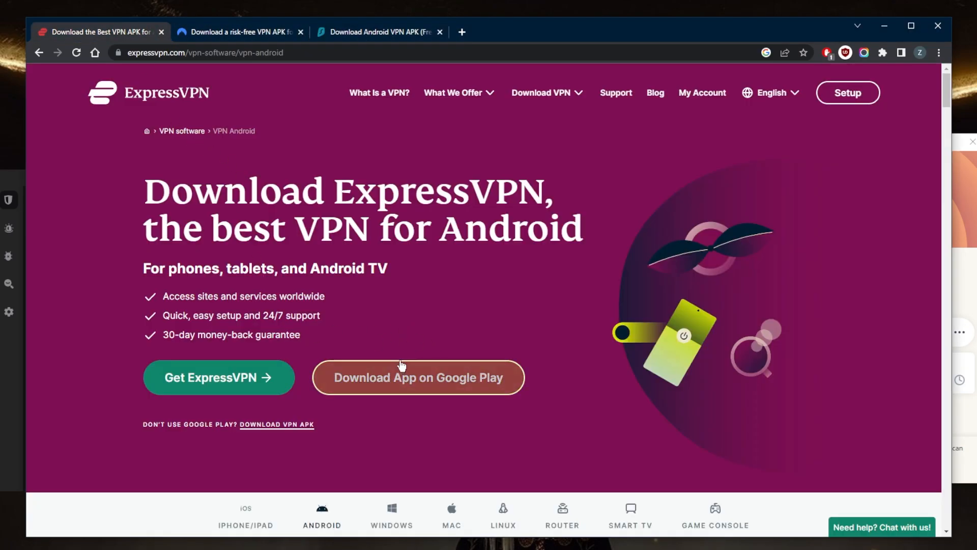
mouse_move(628, 393)
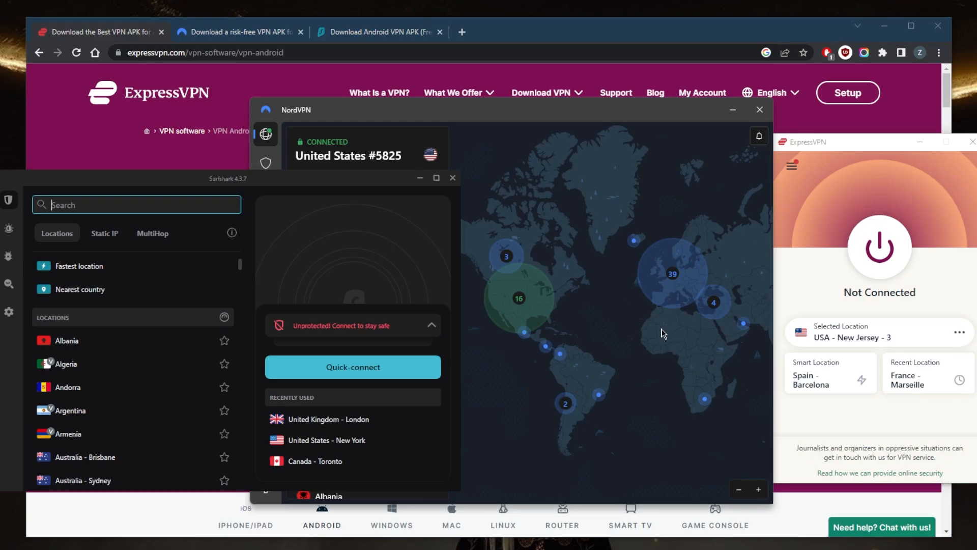
mouse_move(596, 271)
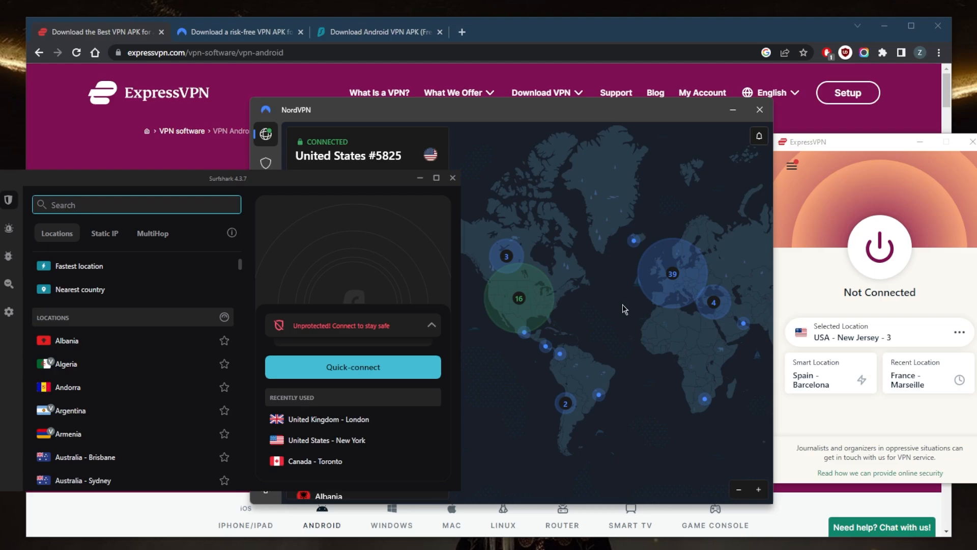
mouse_move(628, 301)
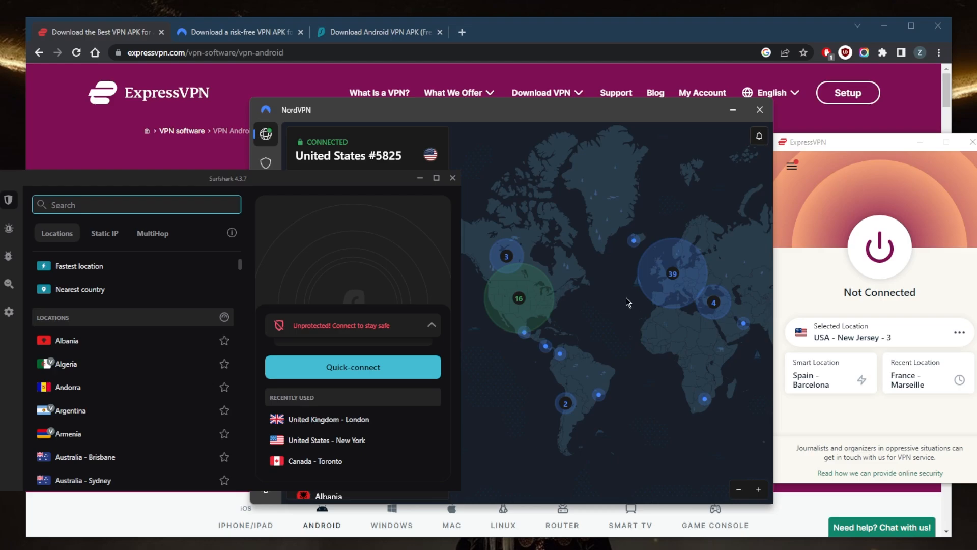
mouse_move(631, 301)
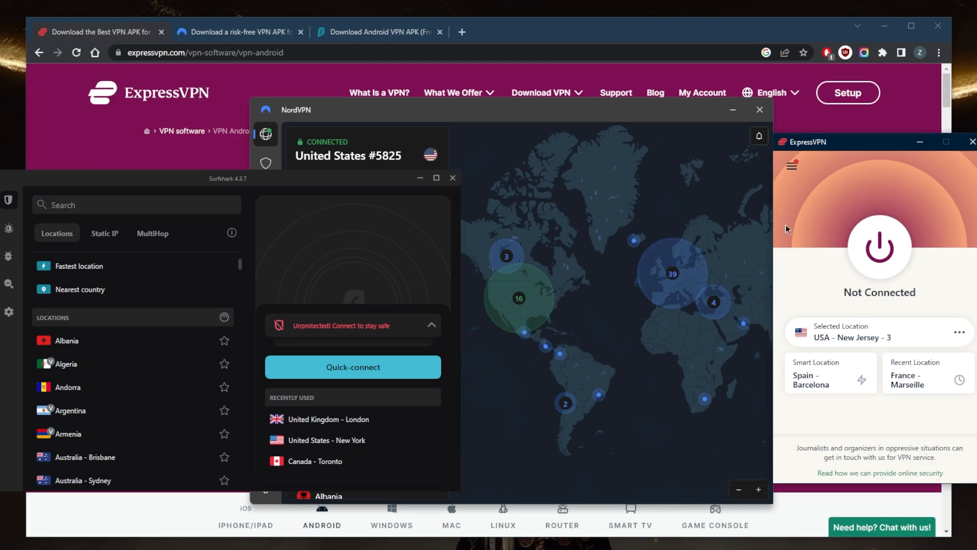
mouse_move(817, 221)
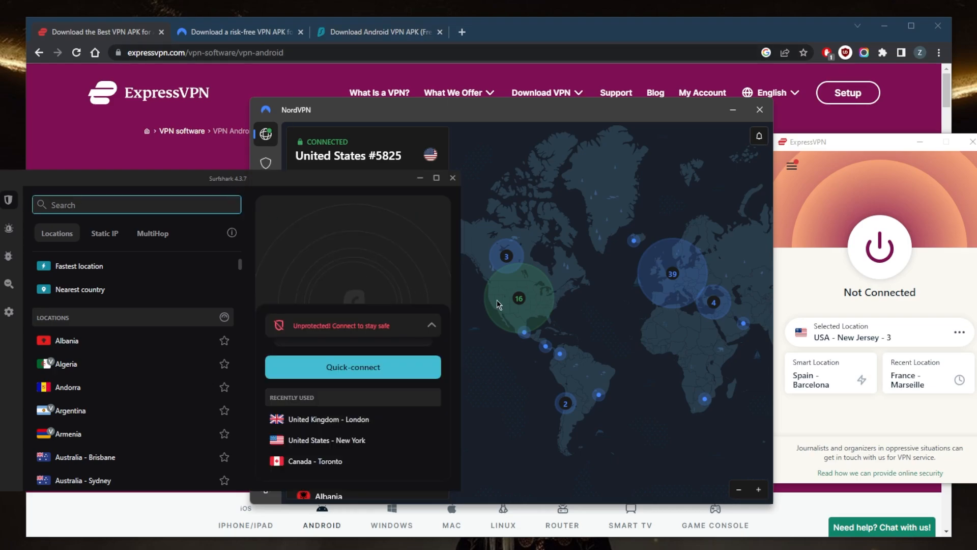
mouse_move(582, 311)
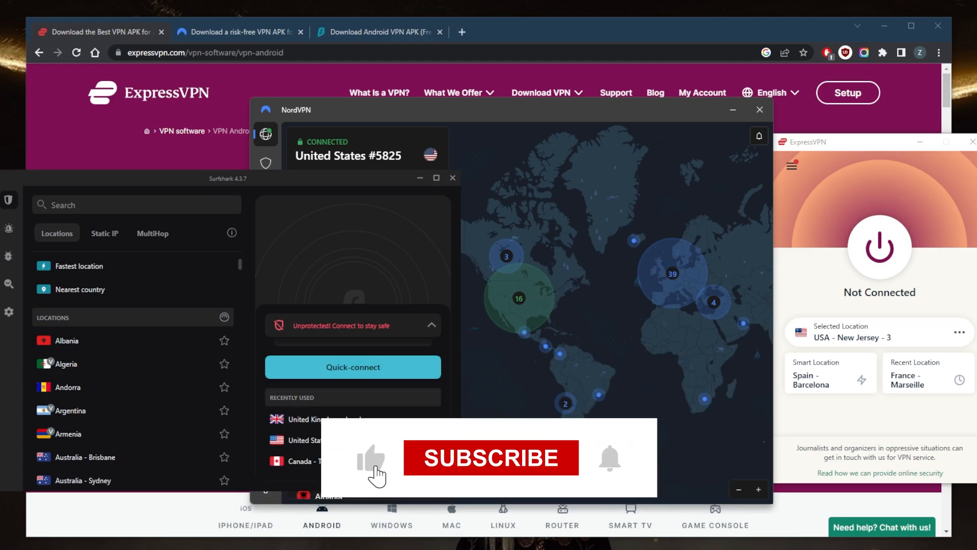
click(491, 457)
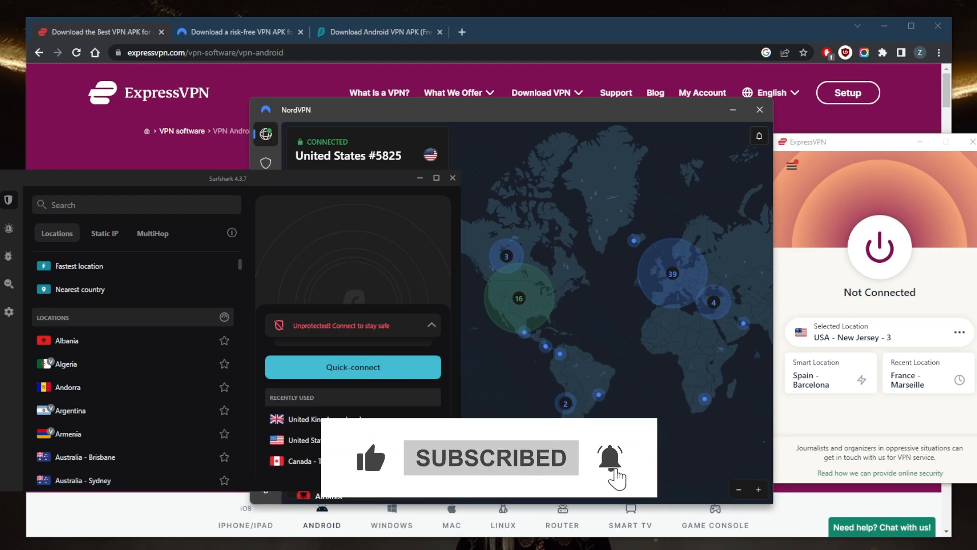